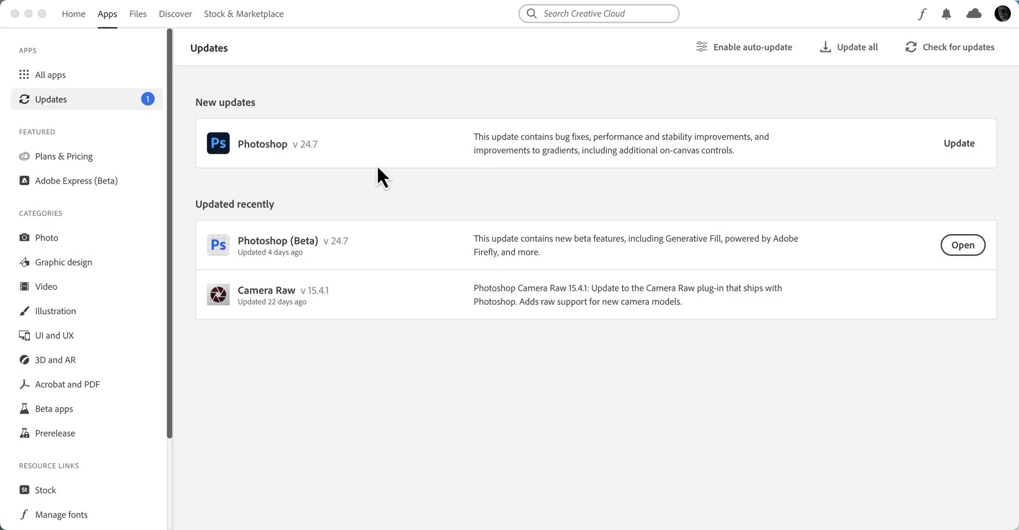
{"action": "mouse_move", "coordinate": [718, 82]}
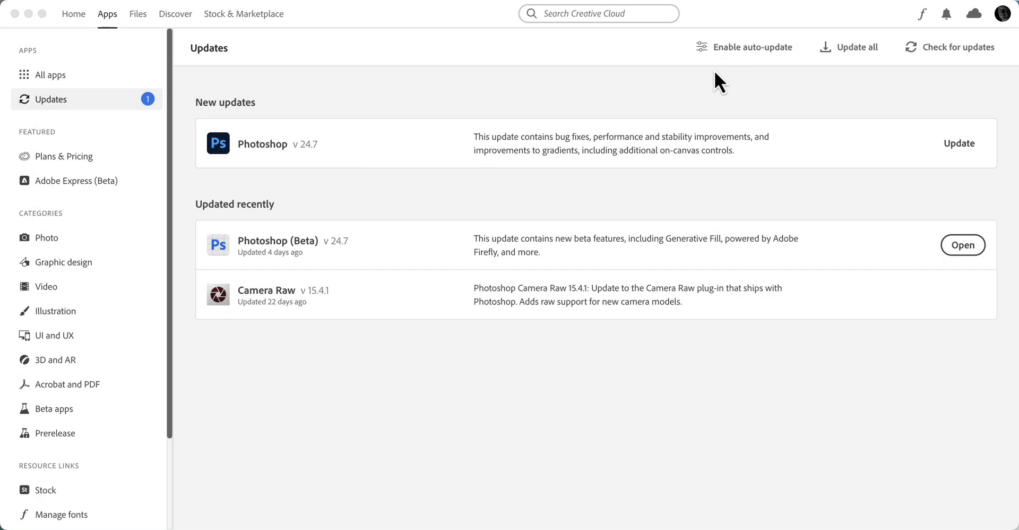
{"action": "mouse_move", "coordinate": [631, 104]}
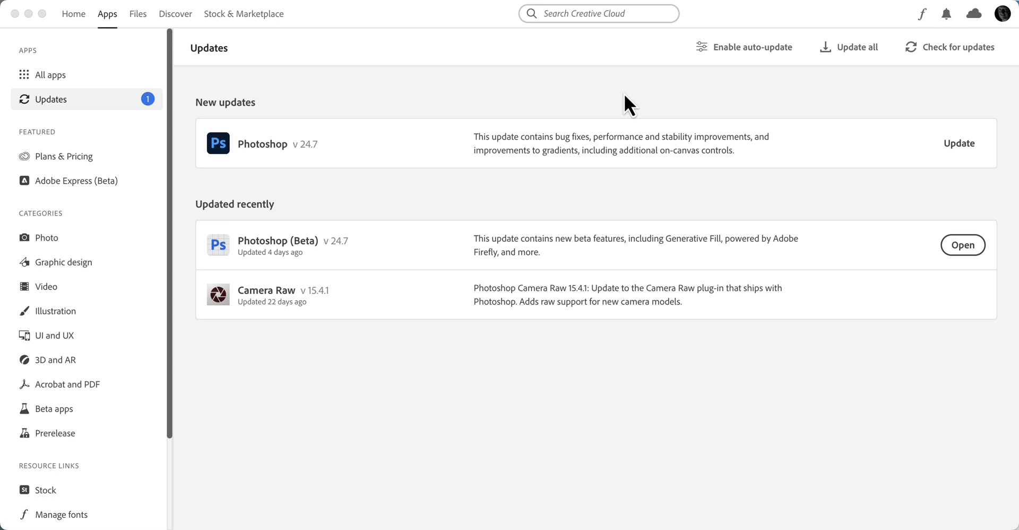
{"action": "mouse_move", "coordinate": [360, 141]}
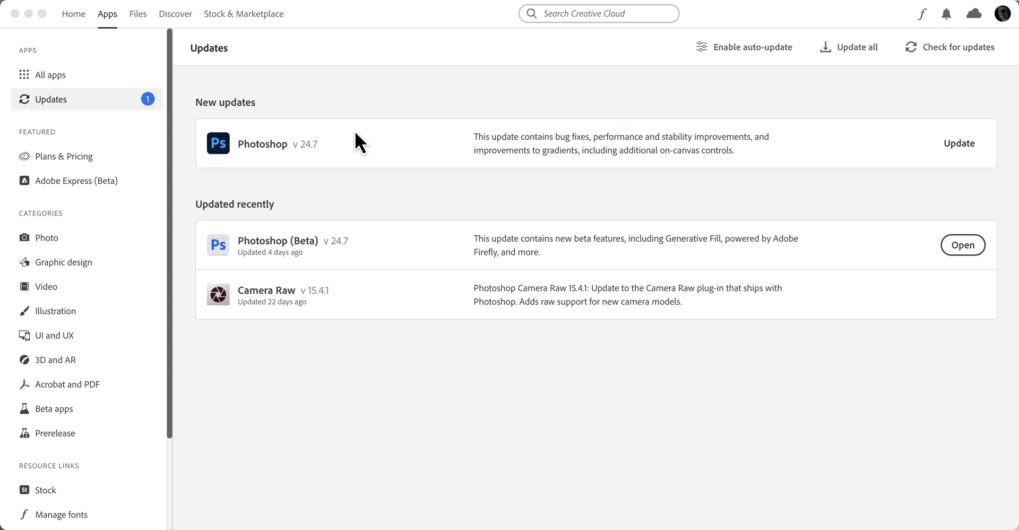
{"action": "mouse_move", "coordinate": [312, 167]}
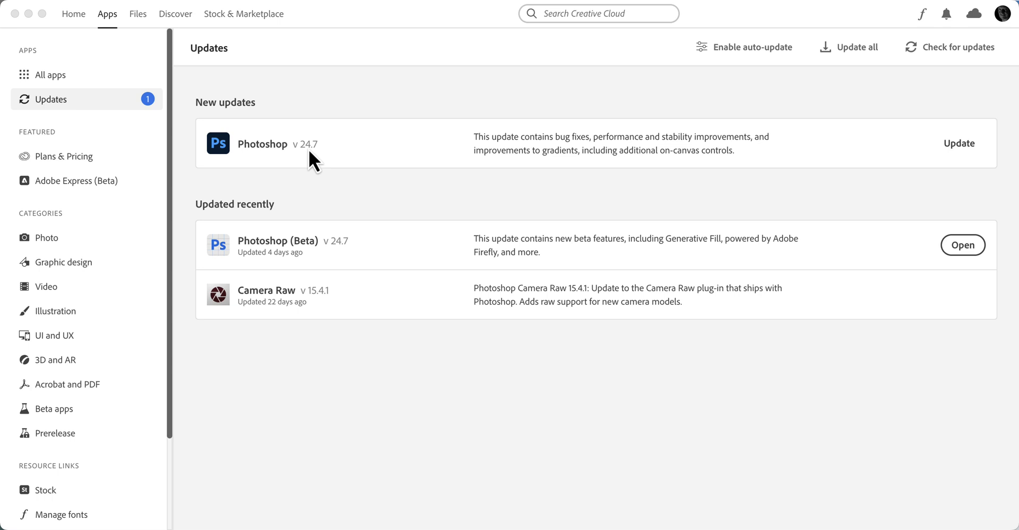
{"action": "mouse_move", "coordinate": [300, 271]}
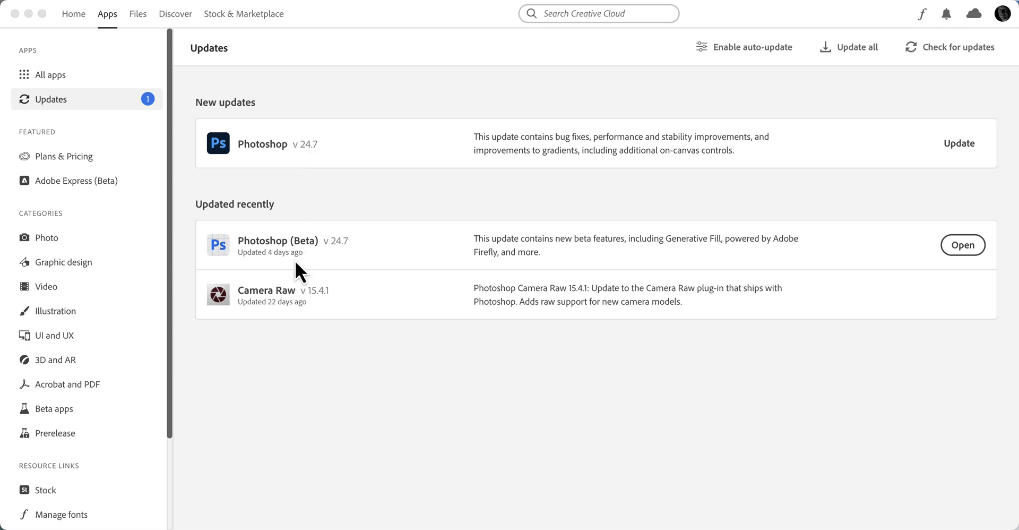
{"action": "mouse_move", "coordinate": [296, 263]}
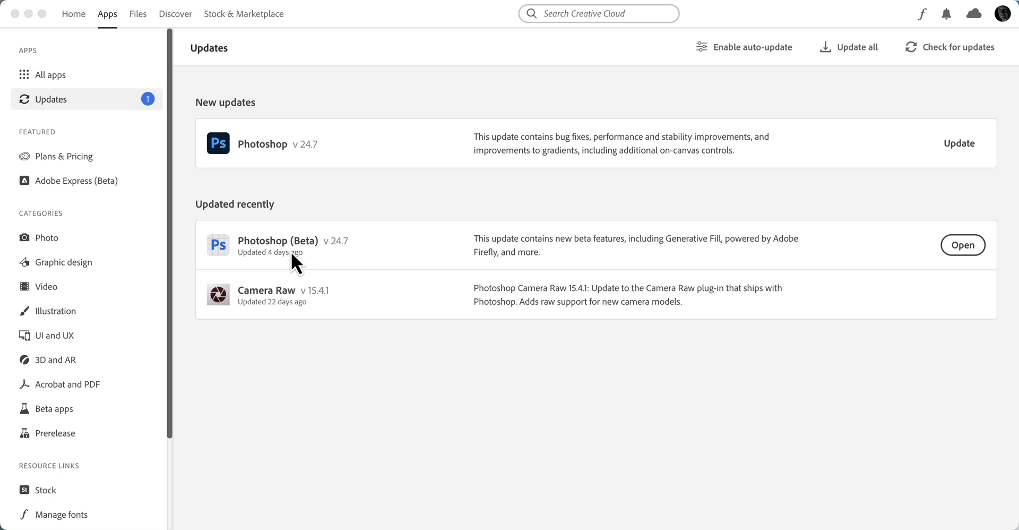
{"action": "mouse_move", "coordinate": [331, 238]}
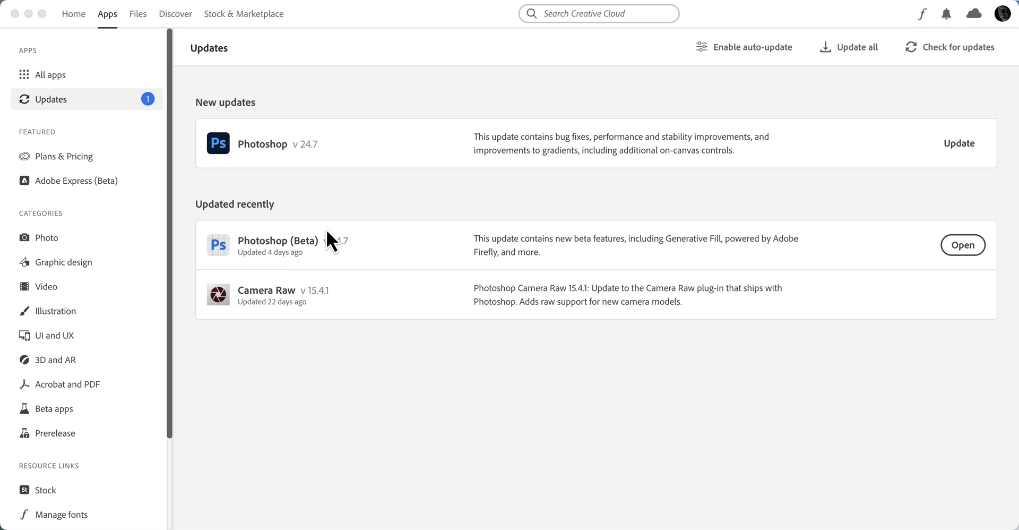
{"action": "mouse_move", "coordinate": [360, 161]}
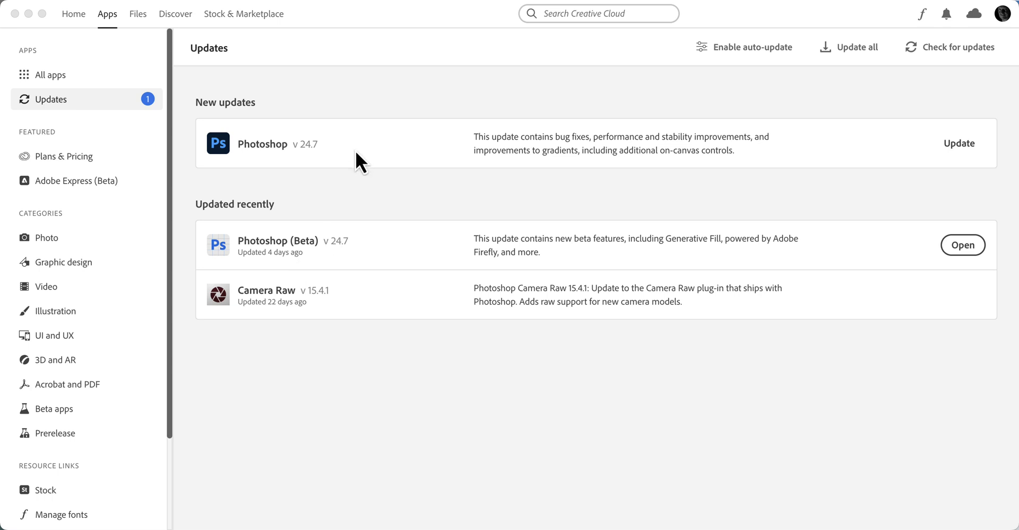
{"action": "mouse_move", "coordinate": [320, 164]}
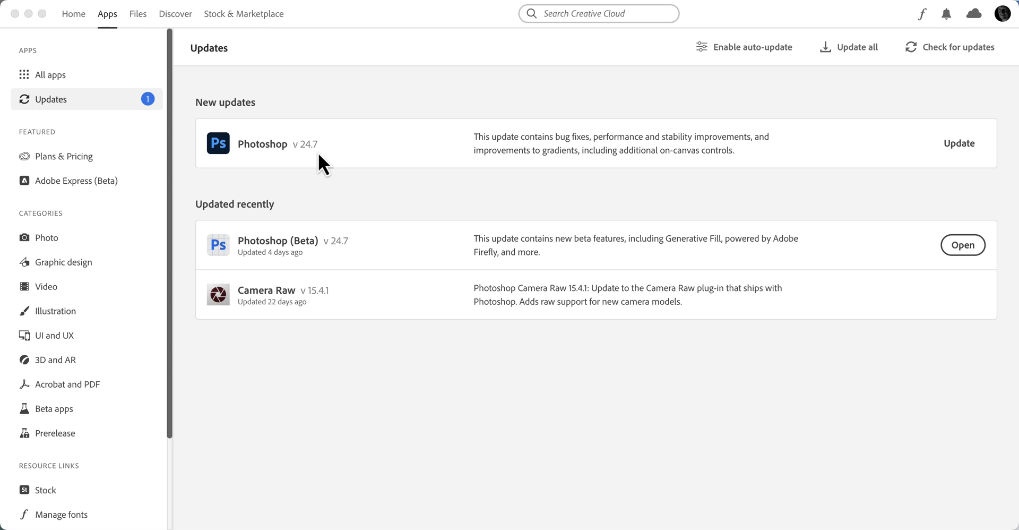
{"action": "mouse_move", "coordinate": [321, 200]}
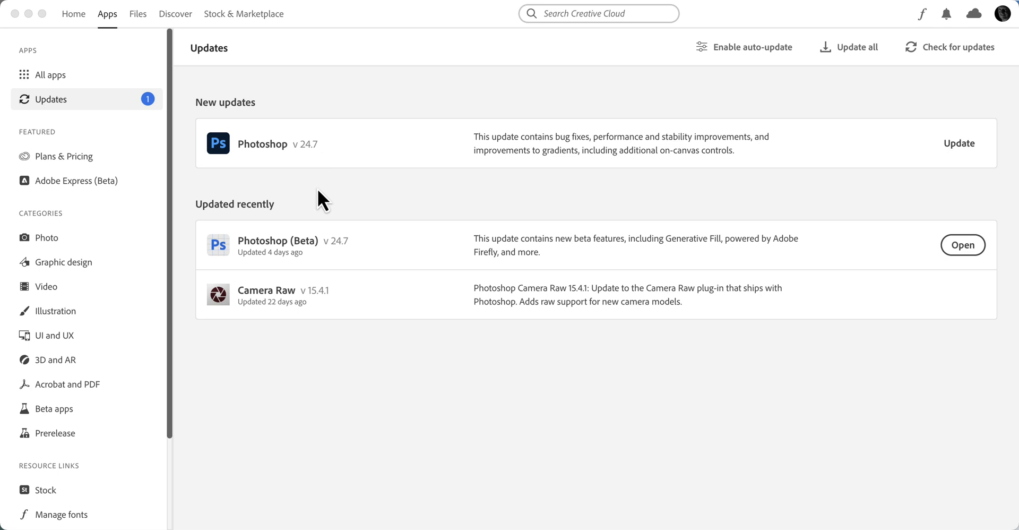
{"action": "mouse_move", "coordinate": [145, 195]}
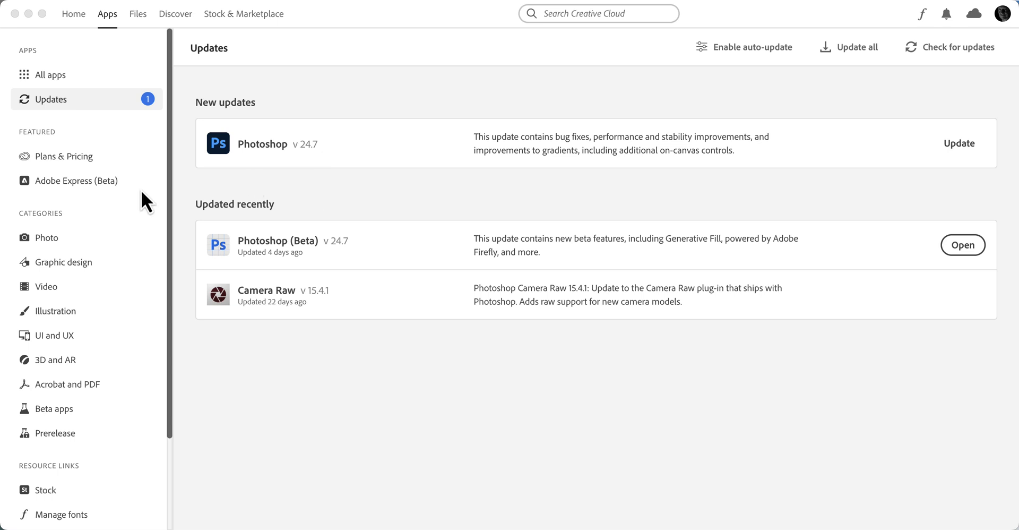
{"action": "mouse_move", "coordinate": [85, 253]}
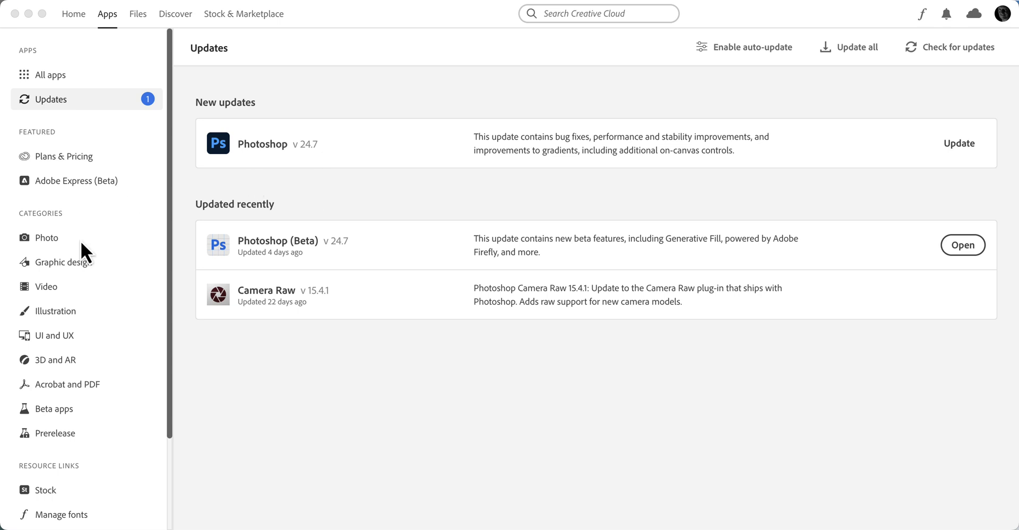
{"action": "mouse_move", "coordinate": [53, 408]}
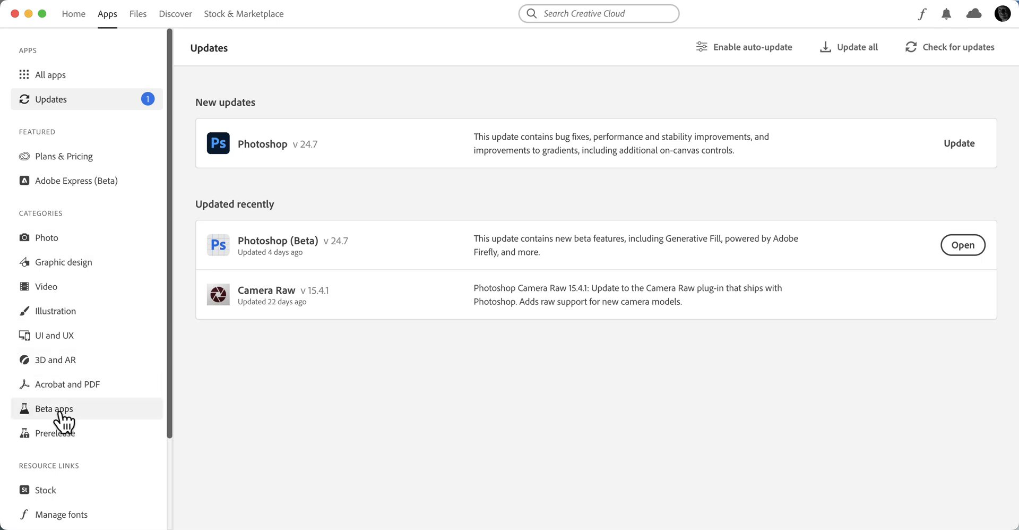
Step: Uninstall Photoshop (Beta) from Beta apps, choosing Keep for its preferences, and return to Updates
{"action": "left_click", "coordinate": [53, 409]}
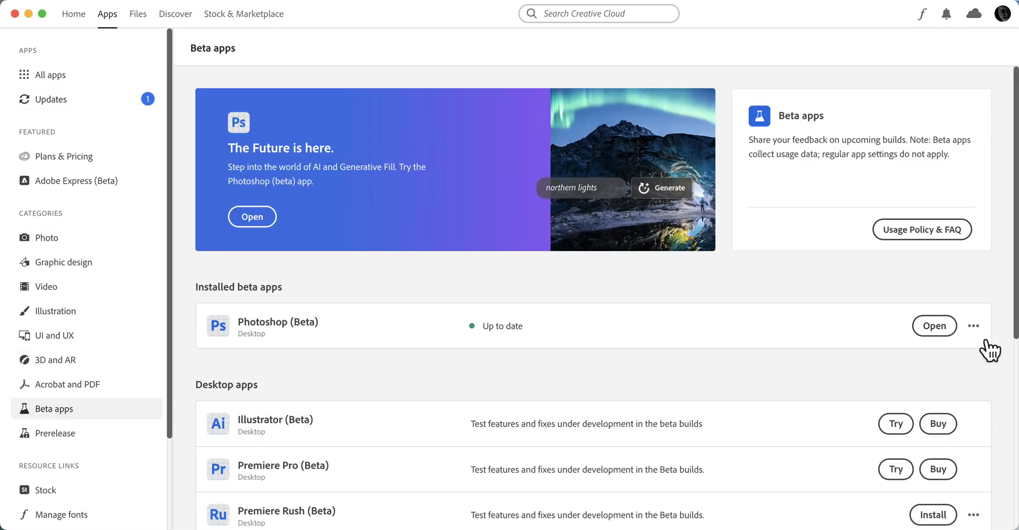
{"action": "left_click", "coordinate": [973, 324]}
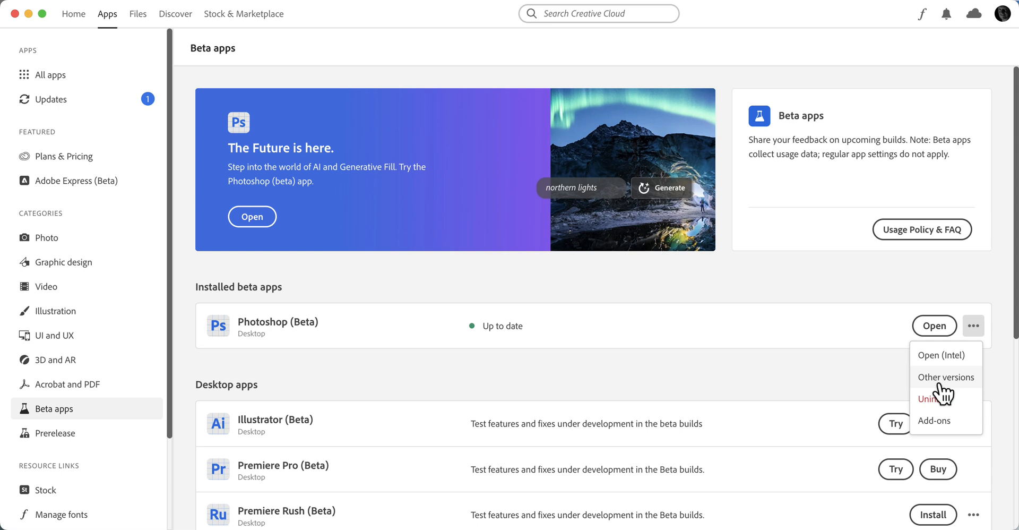
{"action": "left_click", "coordinate": [929, 398]}
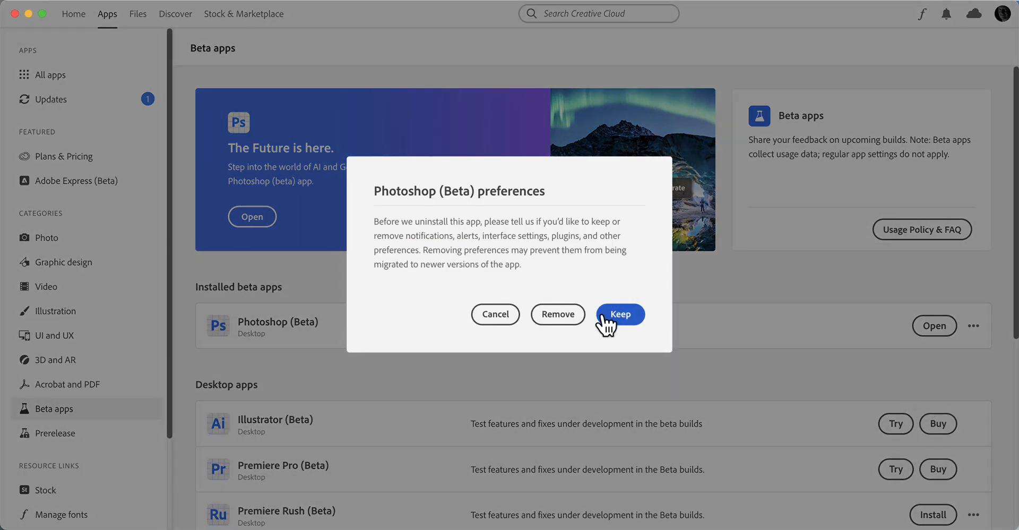
{"action": "left_click", "coordinate": [619, 314]}
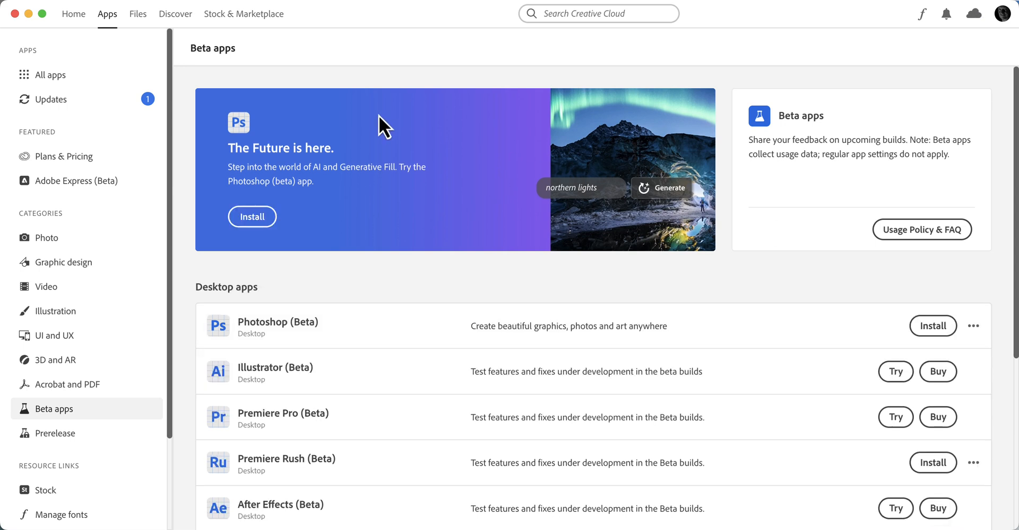
{"action": "left_click", "coordinate": [50, 98]}
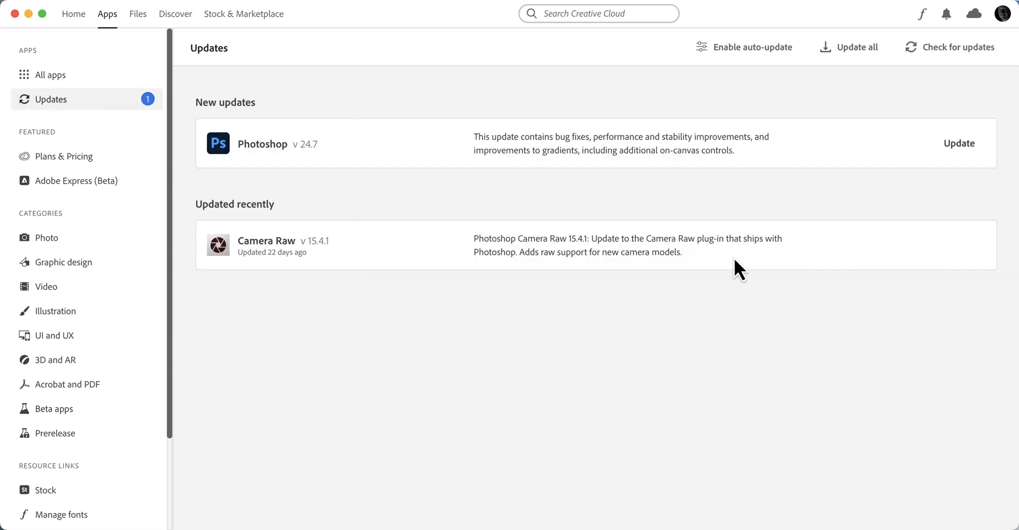
Step: Update Photoshop to v24.7 and wait until it shows under recently updated
{"action": "left_click", "coordinate": [957, 143]}
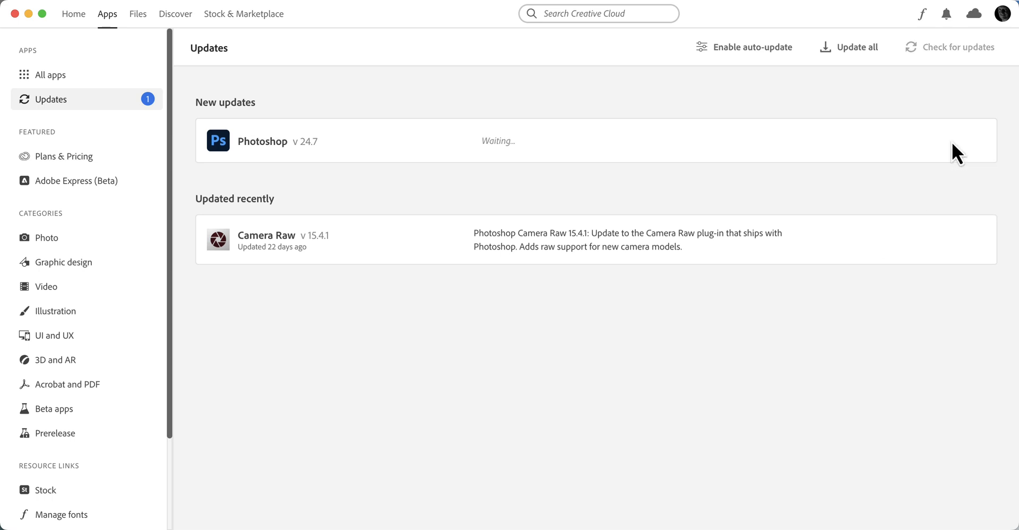
{"action": "left_click", "coordinate": [856, 47]}
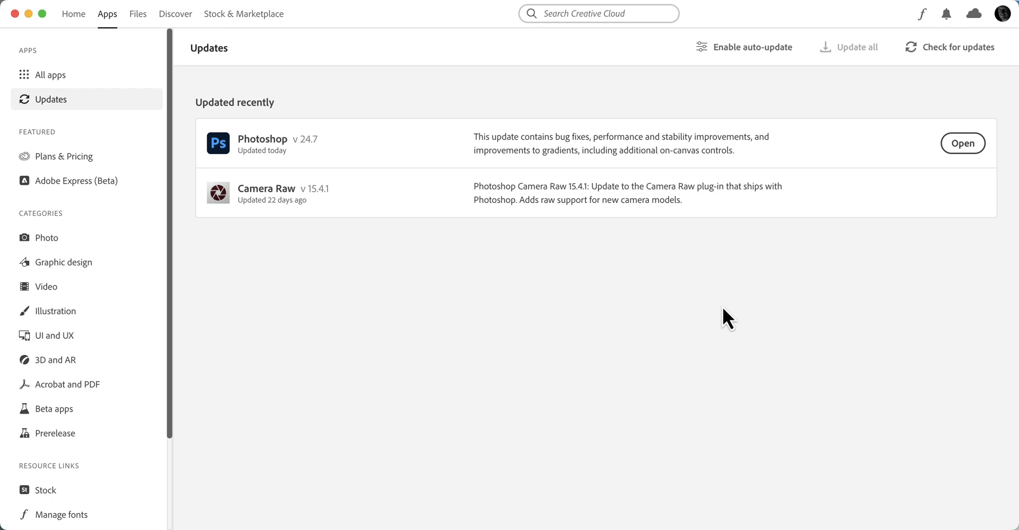
{"action": "mouse_move", "coordinate": [726, 319]}
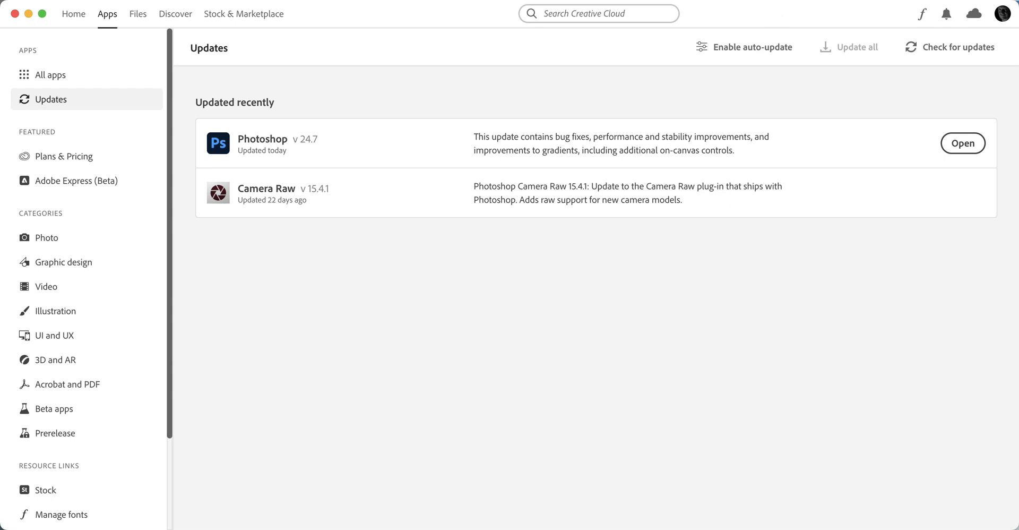